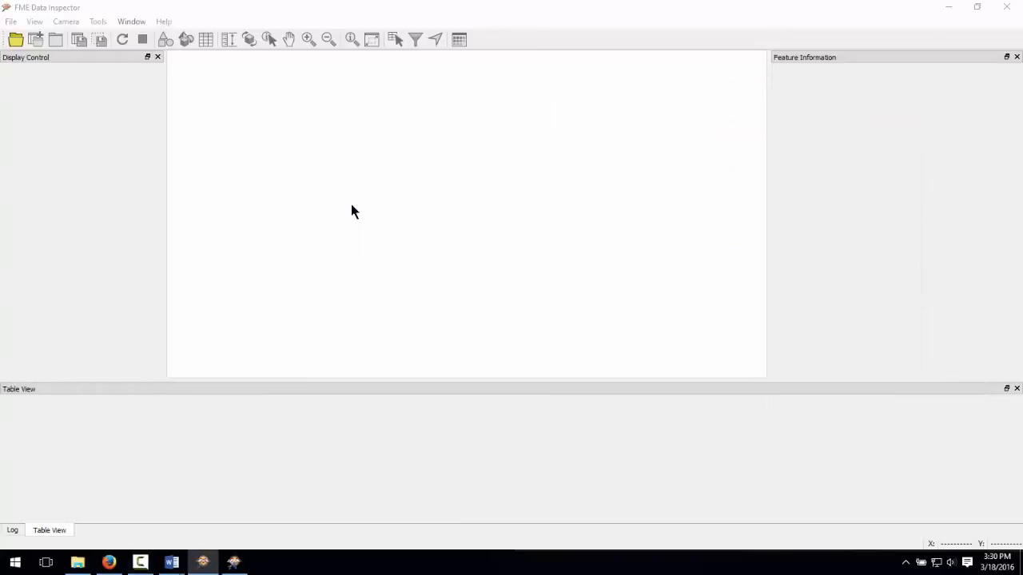
# - Load ForwardSortationAreas.shp in Data Inspector and view the V6A polygon's feature information
pyautogui.click(15, 39)
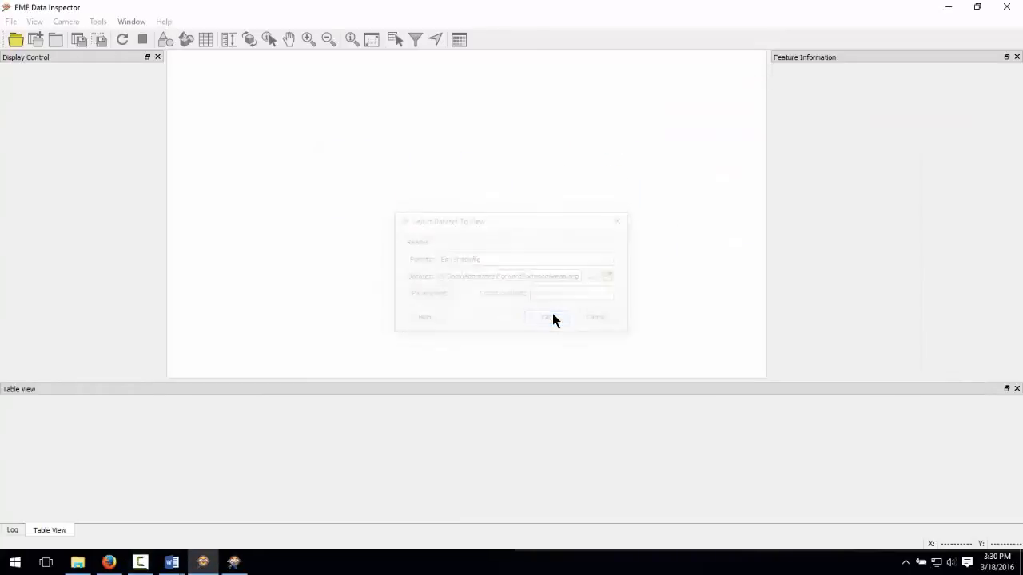
pyautogui.click(548, 317)
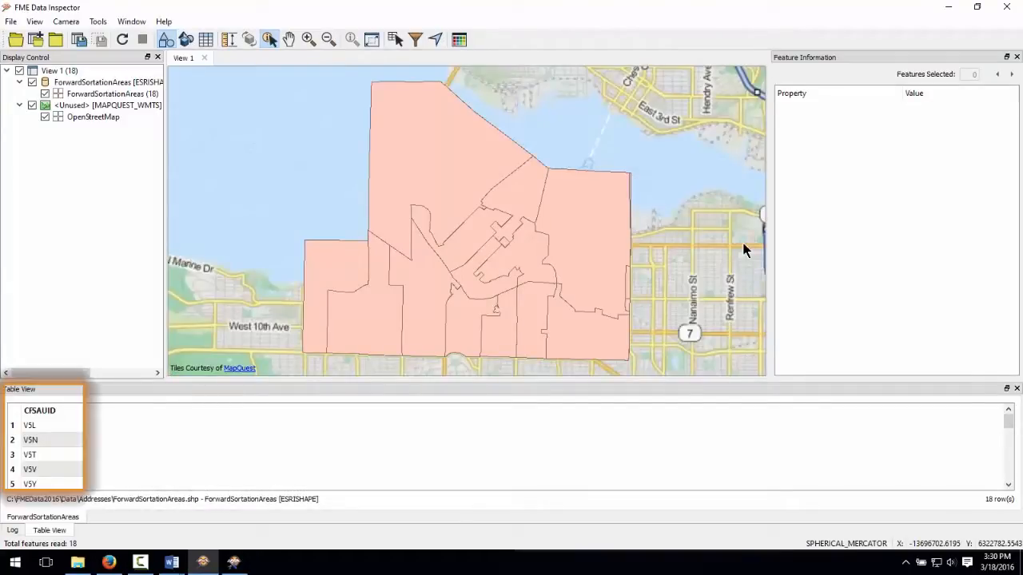
pyautogui.click(591, 238)
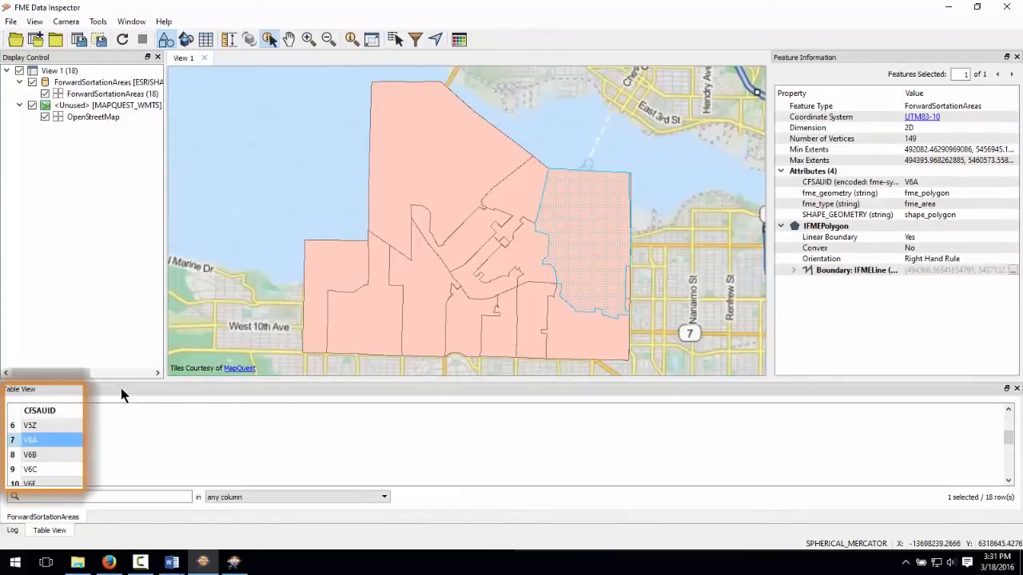
pyautogui.moveTo(112, 435)
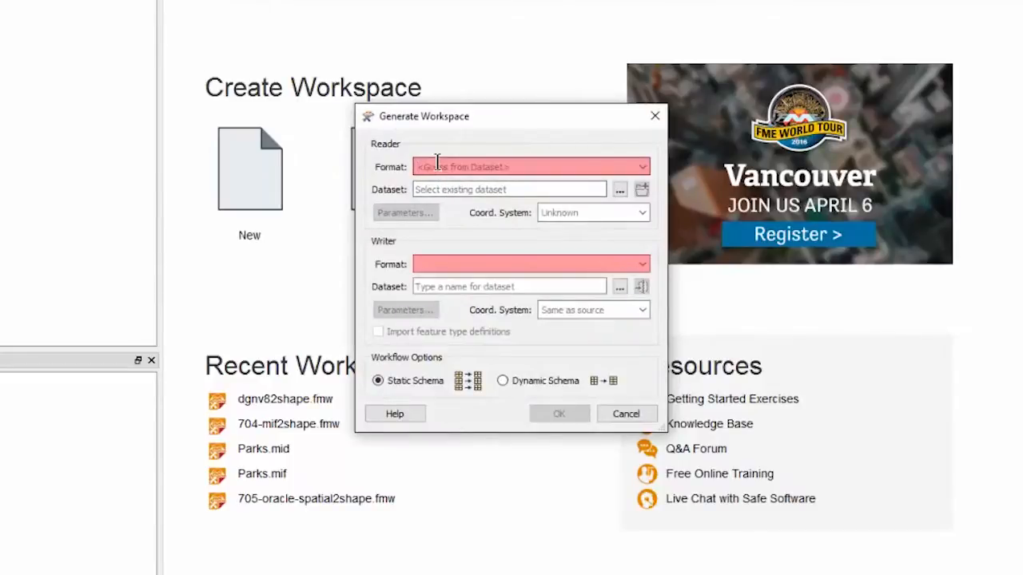
# - Set the reader to Esri Shapefile with the sortation areas dataset and writer to MapInfo TAB (MITAB)
pyautogui.write('esri')
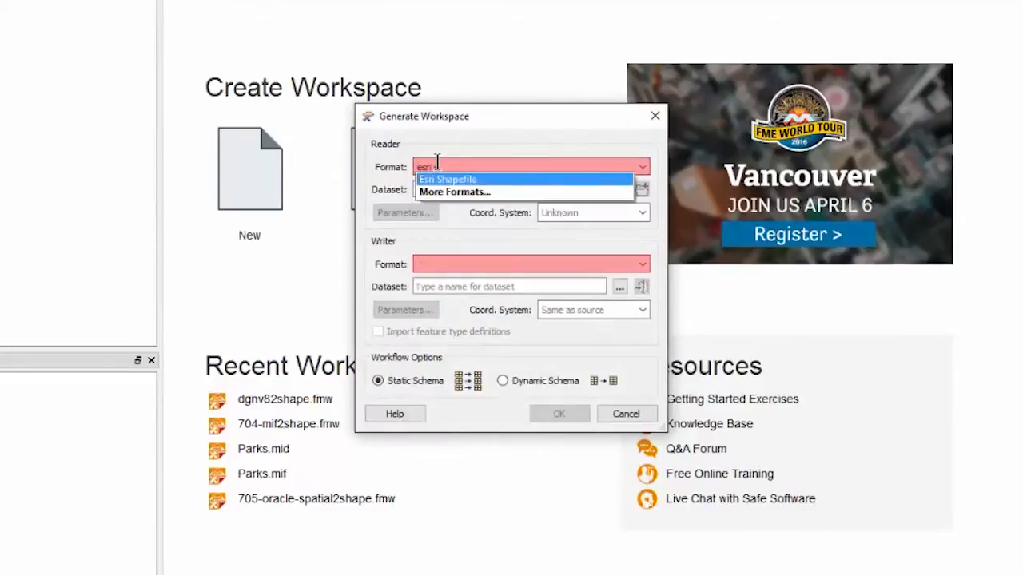
pyautogui.click(448, 179)
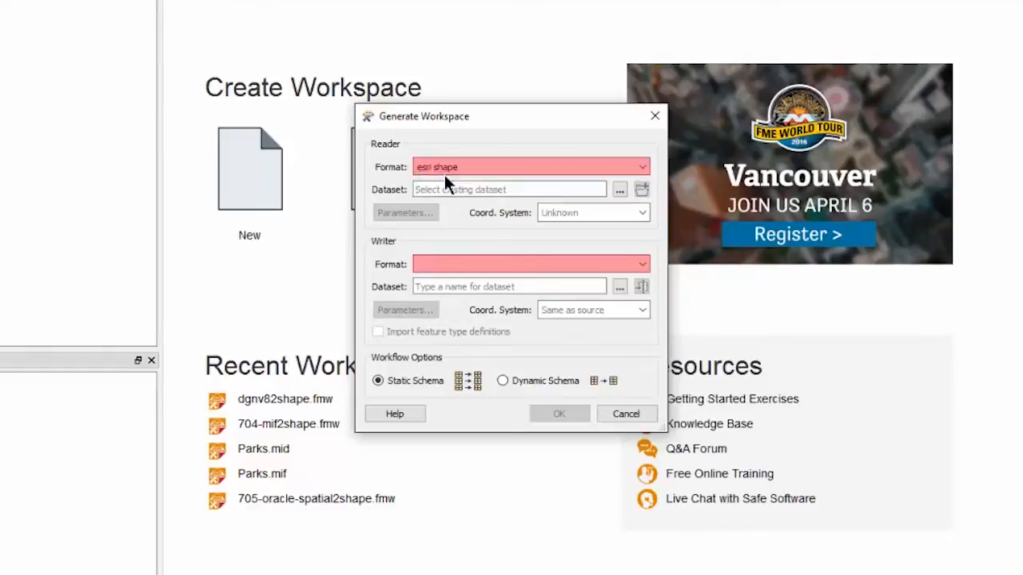
pyautogui.click(619, 190)
pyautogui.write('mapinfo')
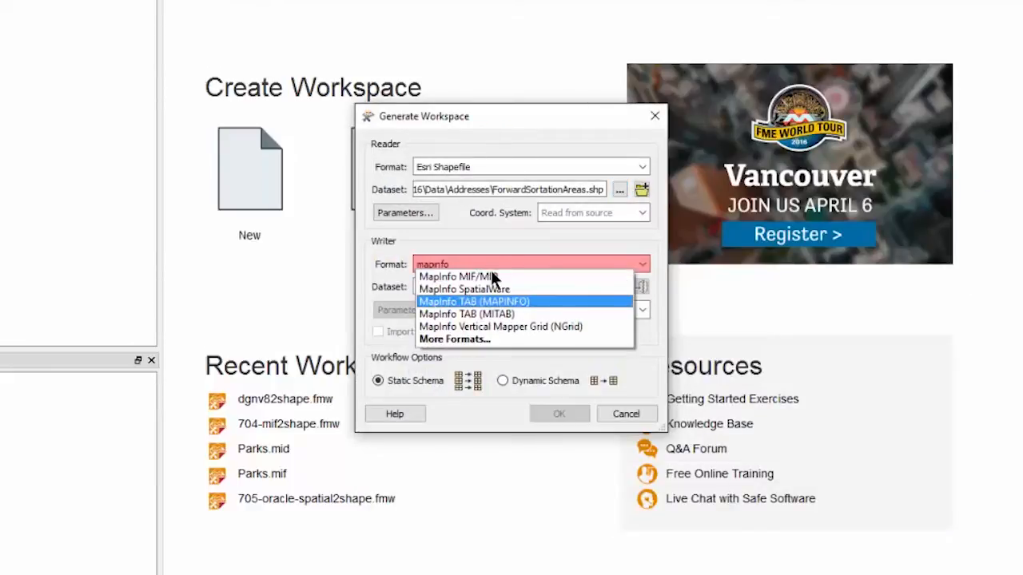
pyautogui.click(465, 314)
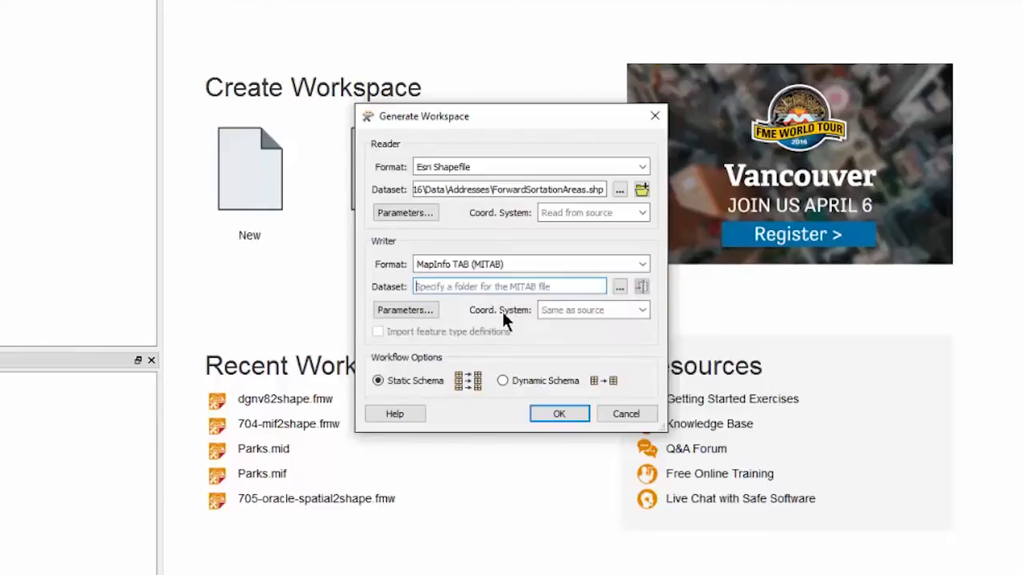
# - Choose C:\Temp\Output as the destination folder and generate the workspace
pyautogui.click(619, 286)
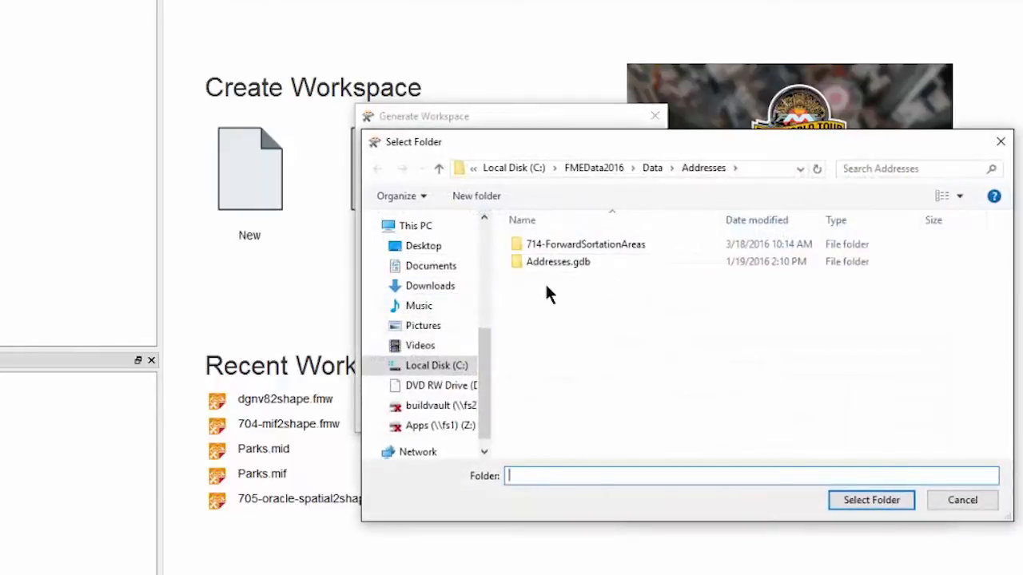
pyautogui.click(437, 366)
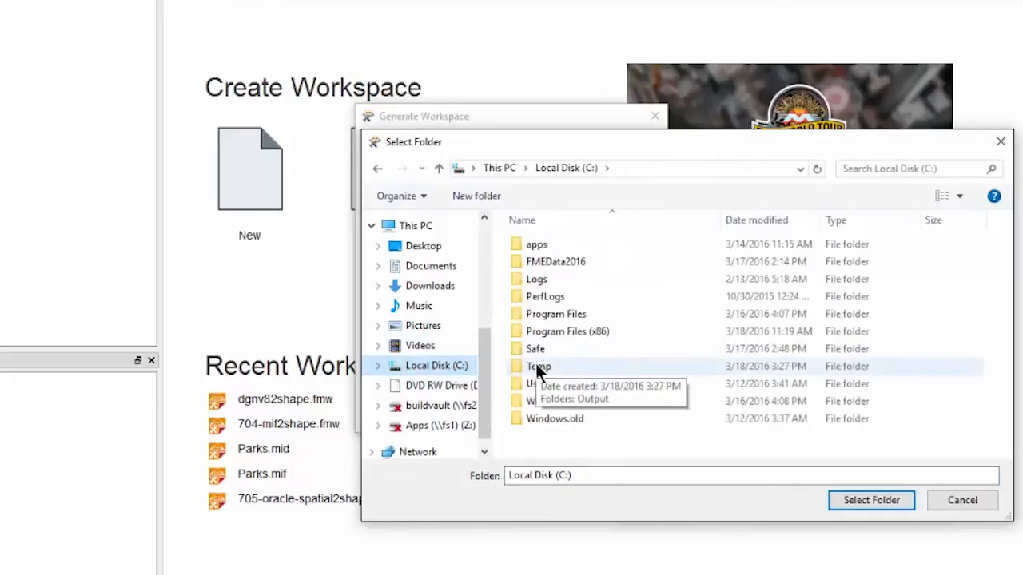
pyautogui.doubleClick(538, 366)
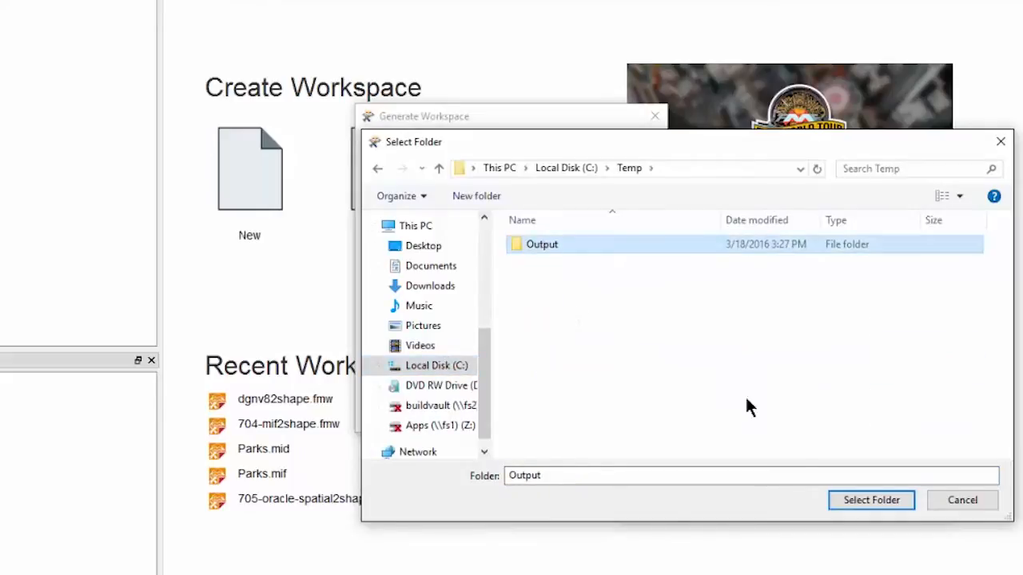
pyautogui.click(871, 500)
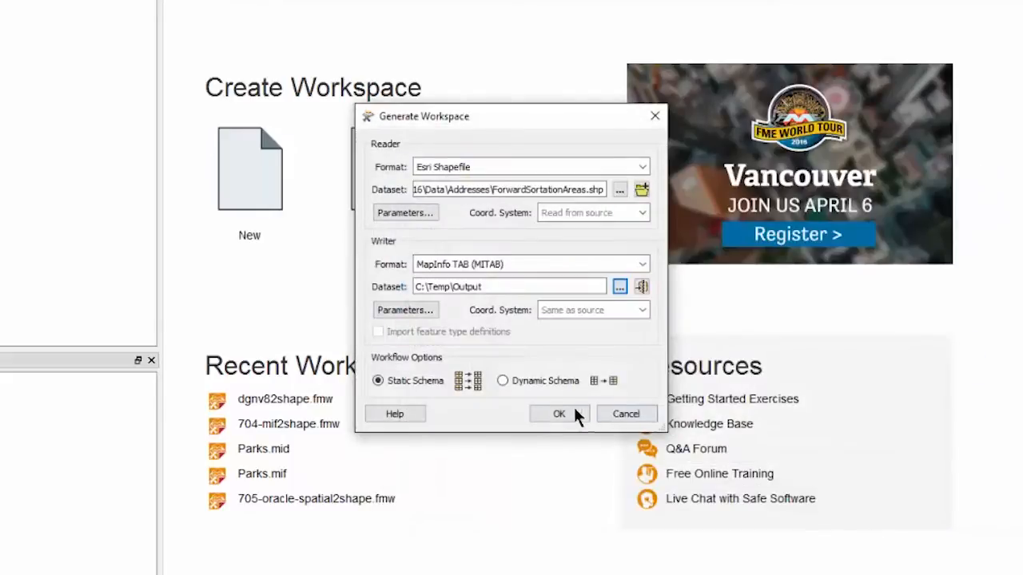
pyautogui.click(558, 413)
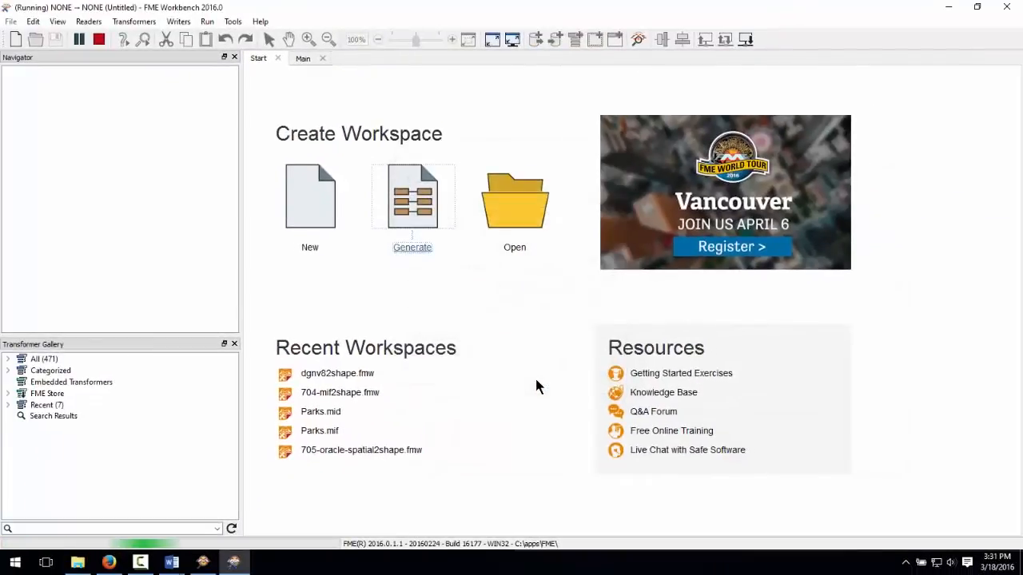
# - Add a MapInfoStyler transformer onto the reader-to-writer connection via Quick Add 'mapinf'
pyautogui.click(412, 196)
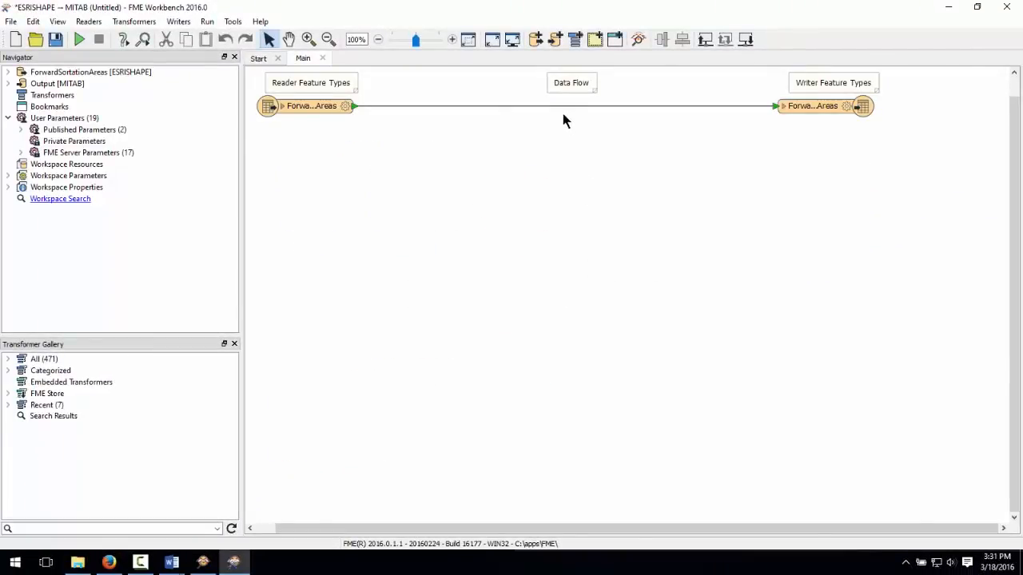
pyautogui.write('mapinf')
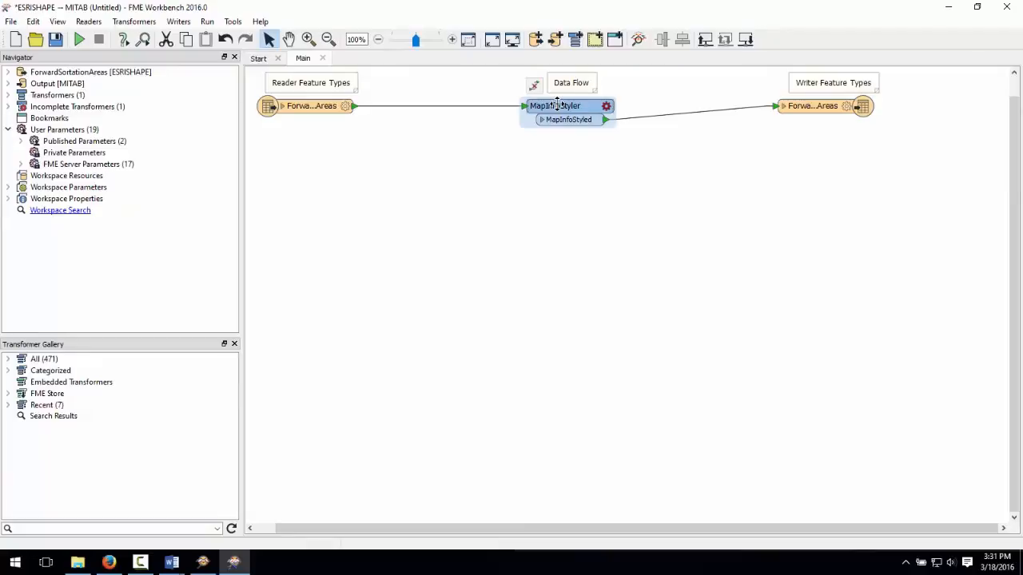
# - Enable Regions in MapInfoStyler and set the fill foreground colour to pale yellow
pyautogui.doubleClick(555, 106)
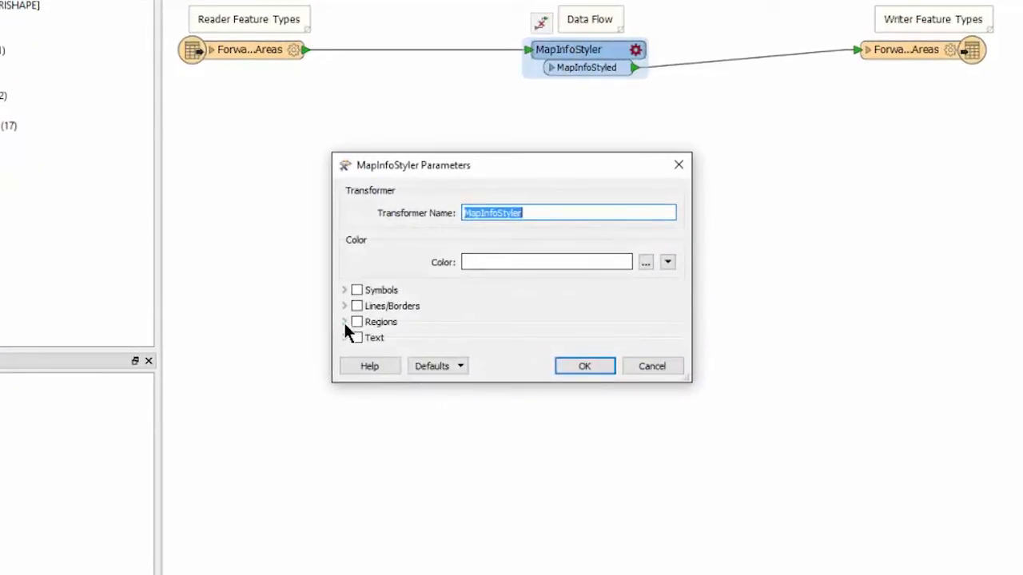
pyautogui.click(344, 322)
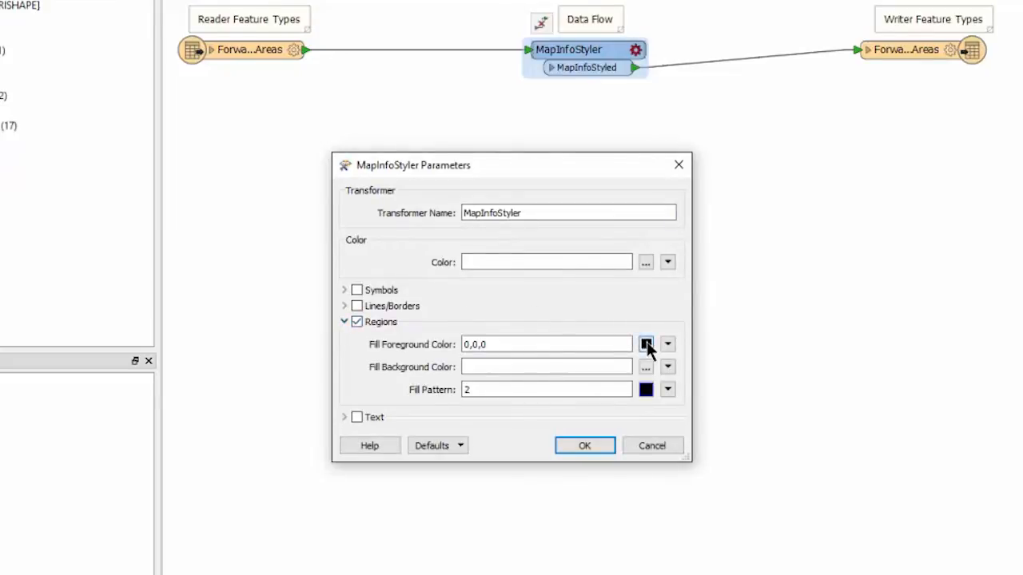
pyautogui.click(646, 343)
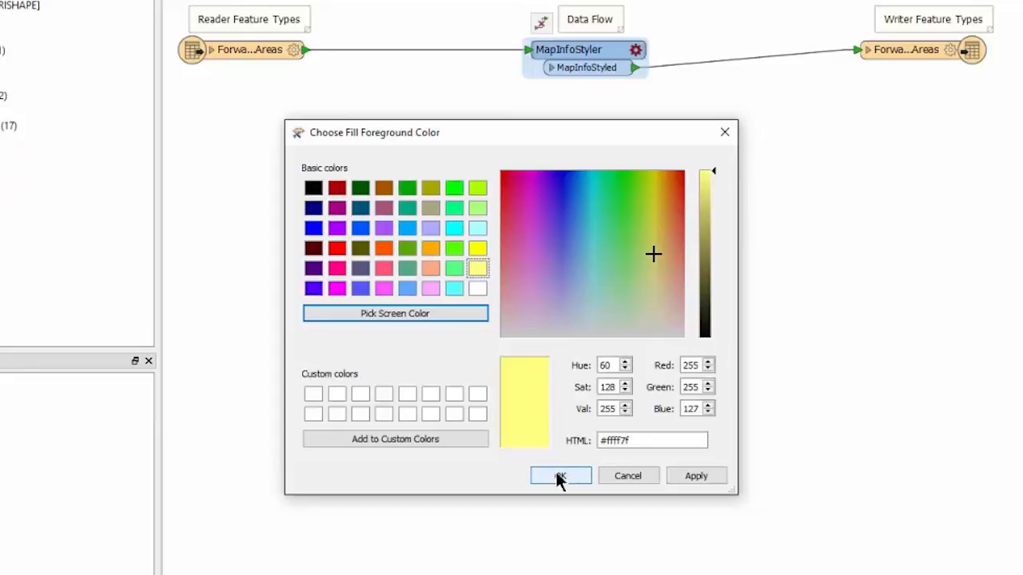
pyautogui.click(561, 475)
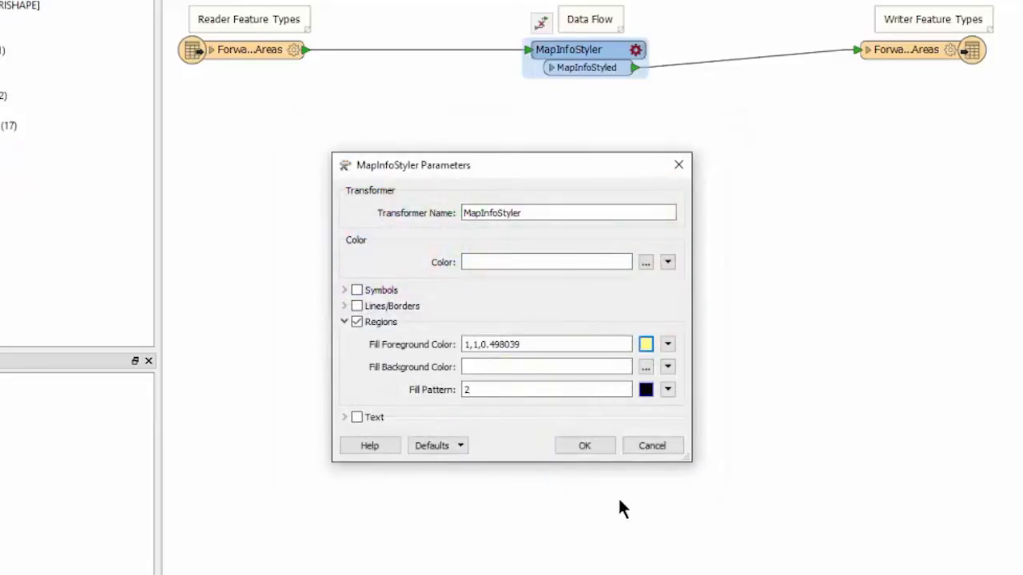
pyautogui.click(584, 445)
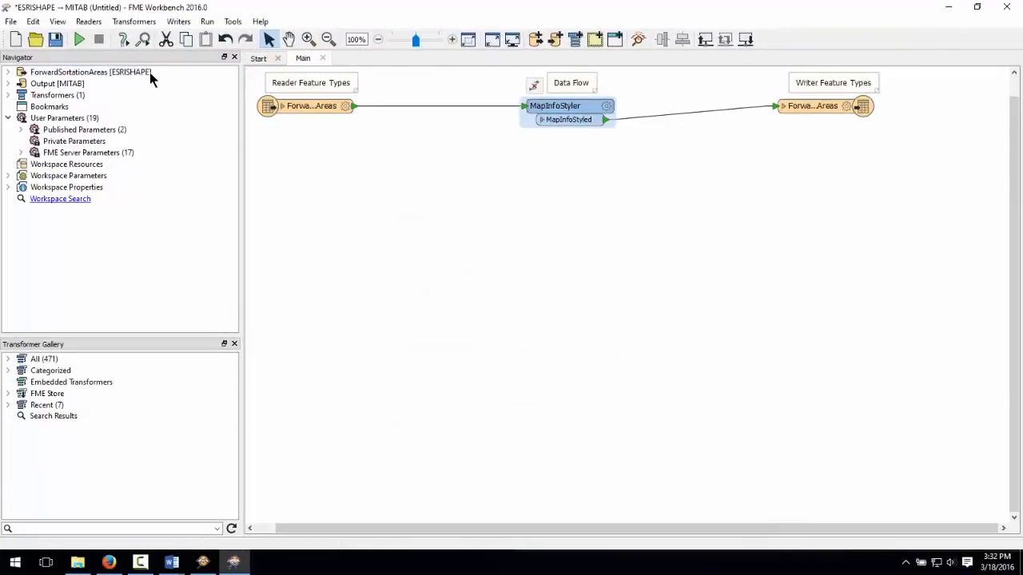
pyautogui.moveTo(79, 39)
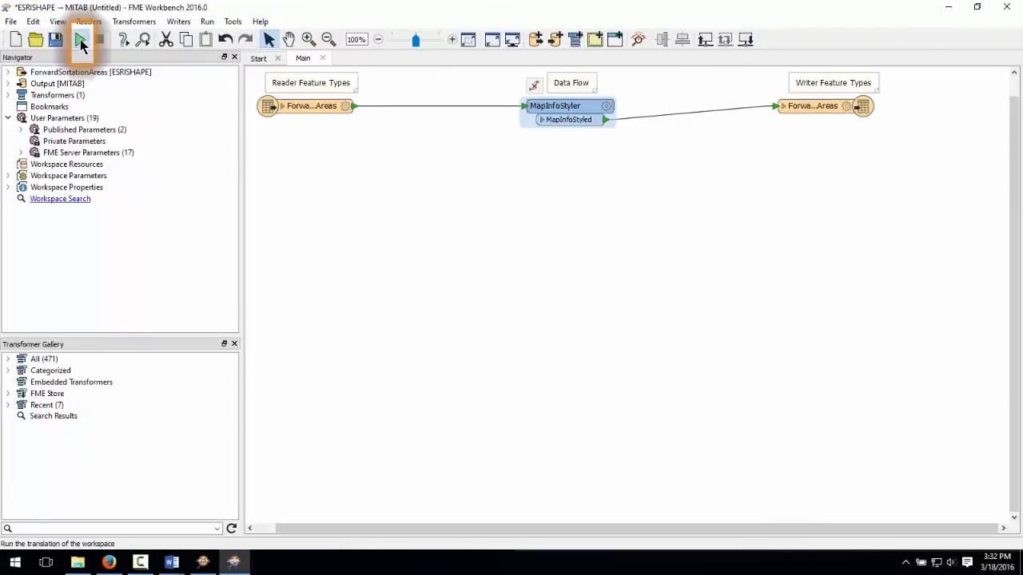
# - Run the translation, writing 18 sortation area features with zero warnings
pyautogui.click(79, 40)
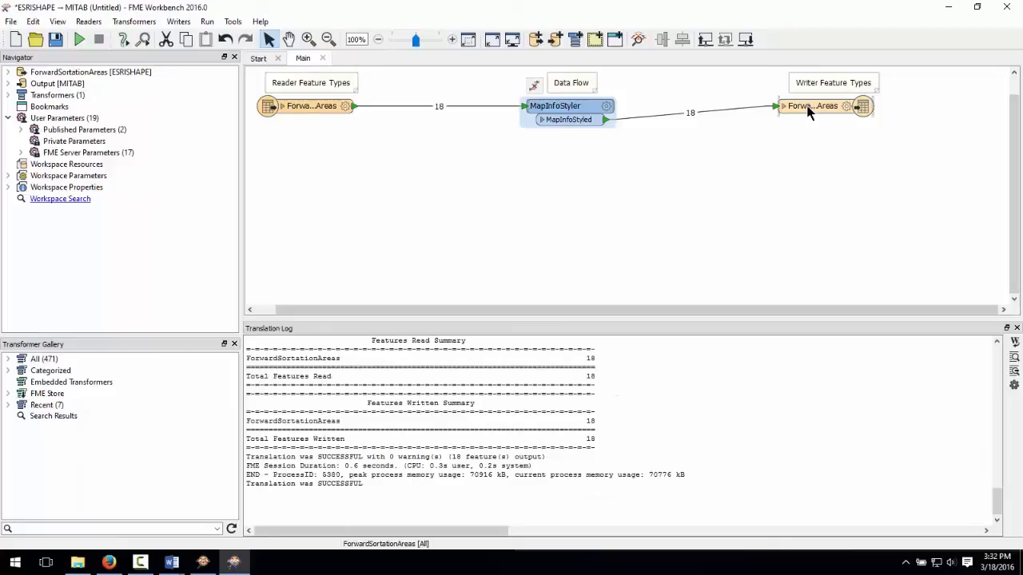
# - Inspect the writer feature type's MapInfo TAB output in FME Data Inspector
pyautogui.rightClick(813, 105)
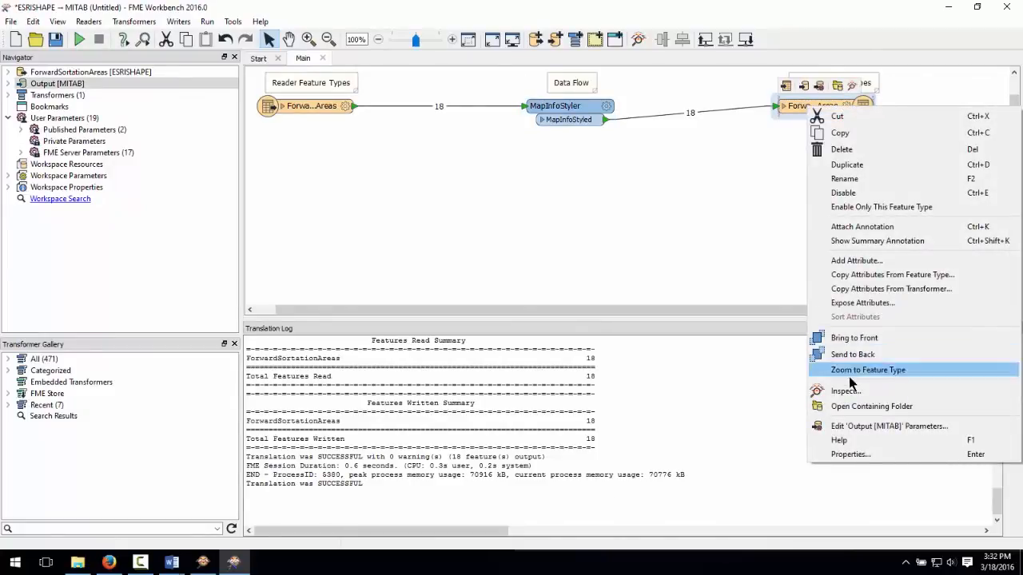
pyautogui.click(846, 391)
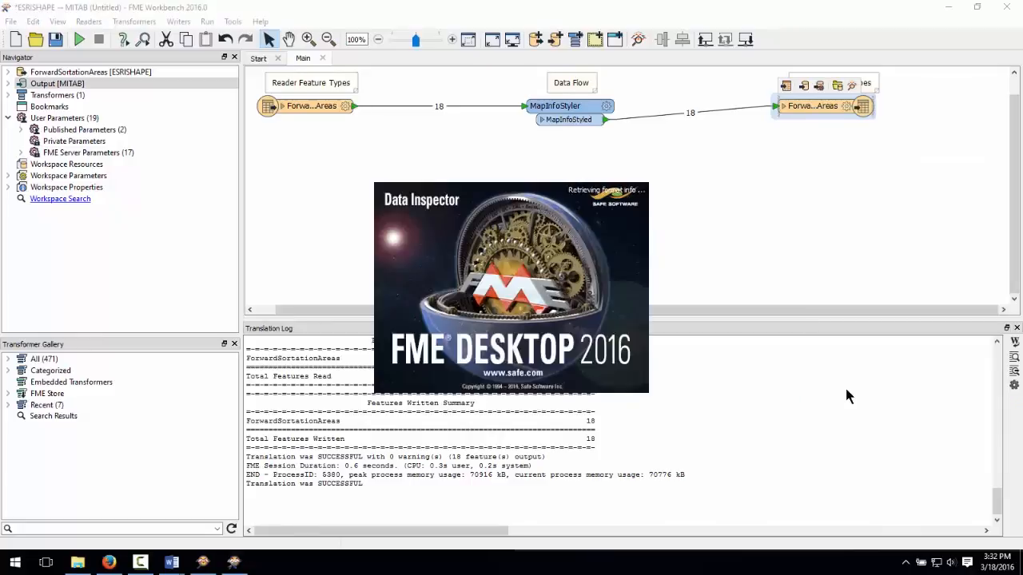